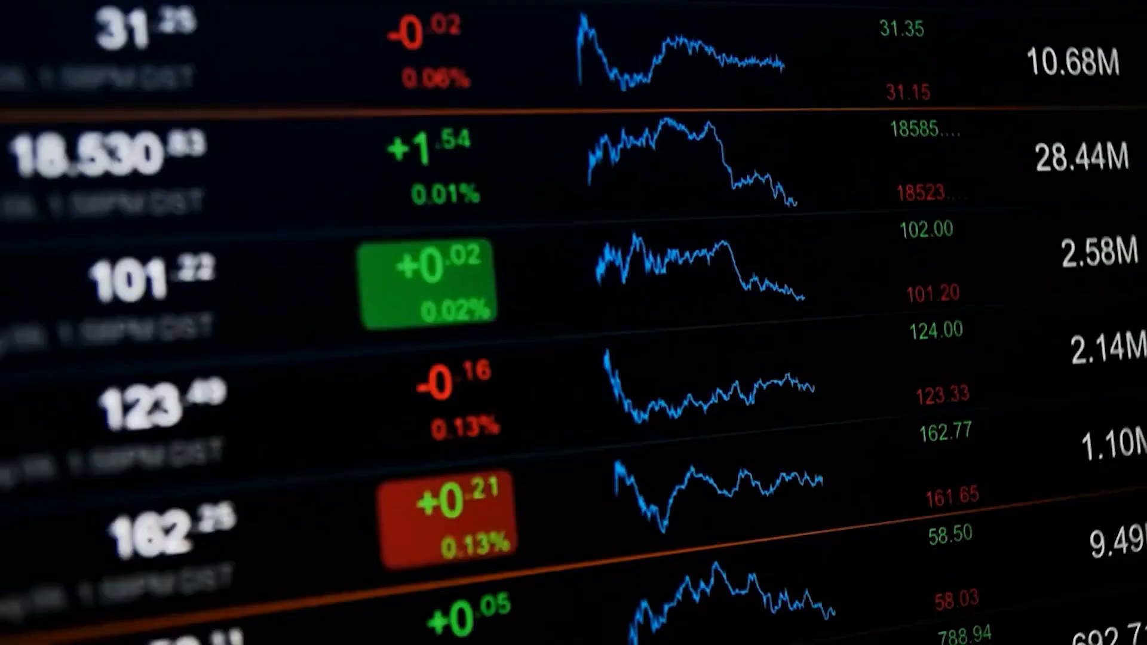
scroll("down", 3)
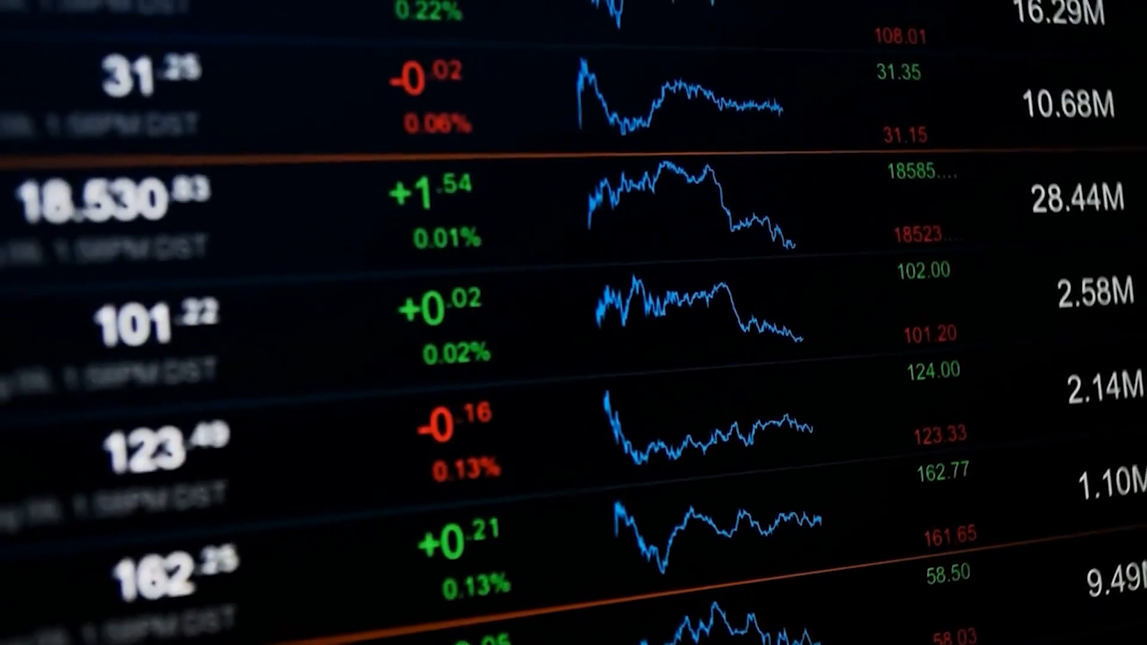